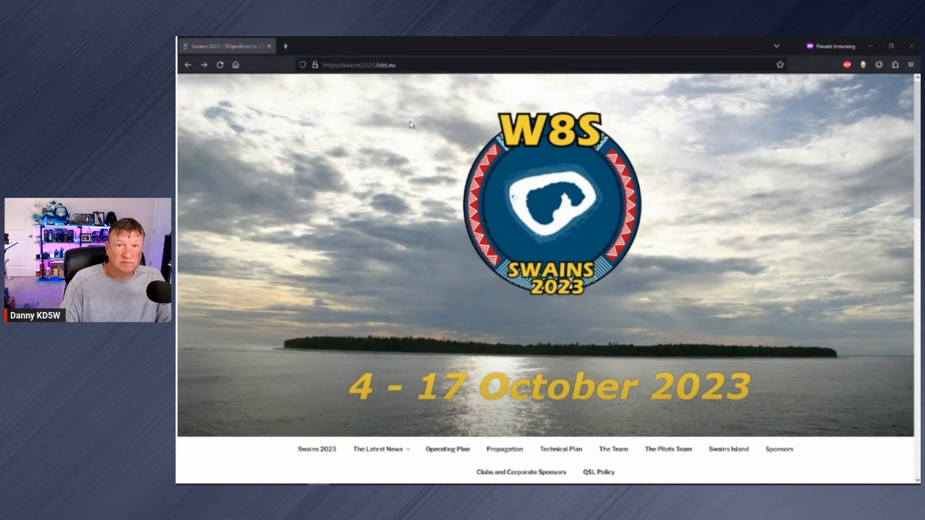
pyautogui.moveTo(442, 148)
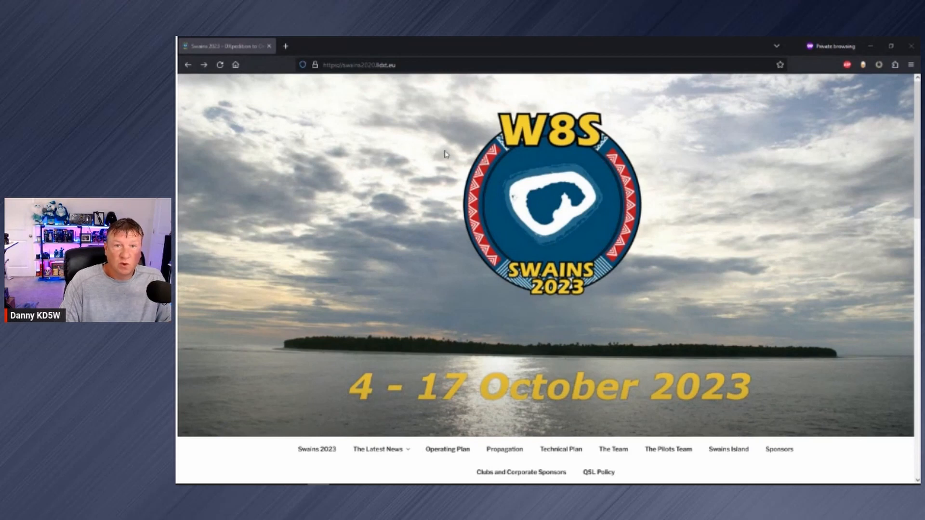
pyautogui.moveTo(453, 154)
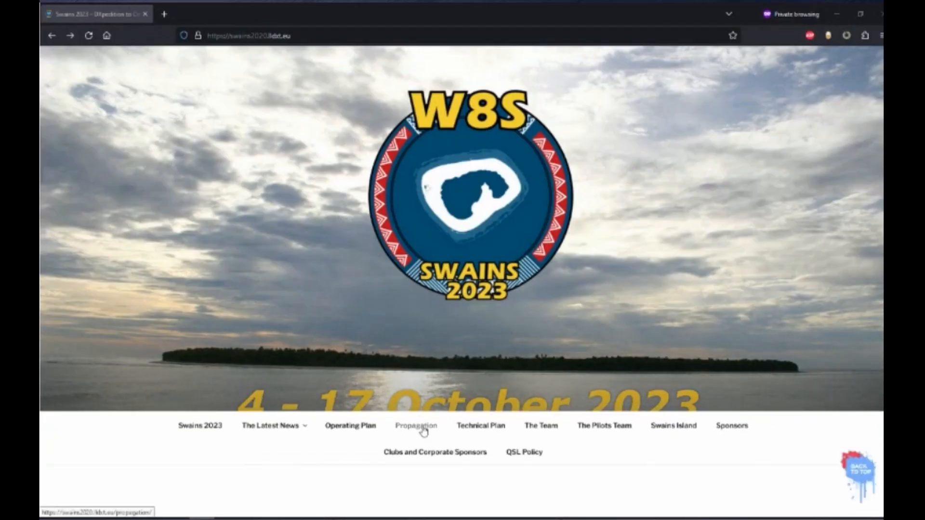
# - From the Propagation page, follow the voacap.com/dx/swains link to the W8S Swains prediction tool
pyautogui.click(415, 425)
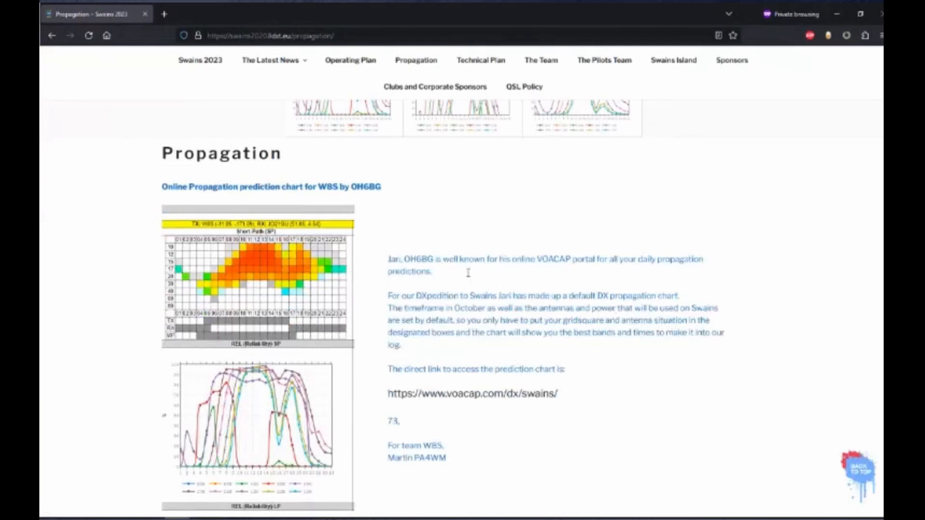
pyautogui.scroll(-3)
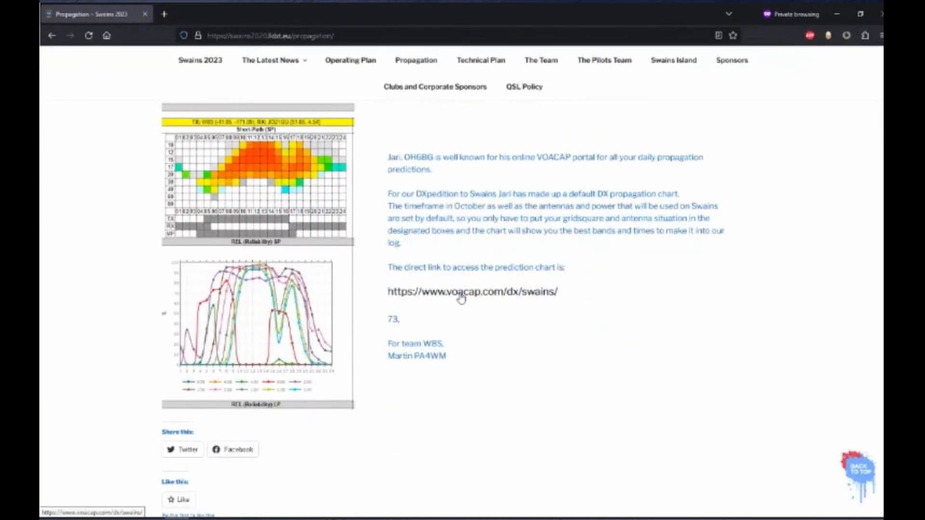
pyautogui.click(472, 291)
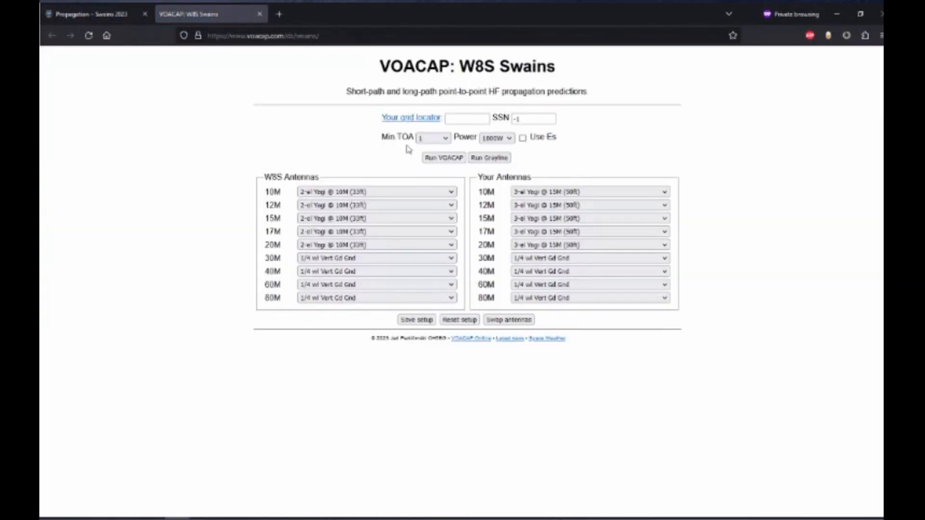
pyautogui.moveTo(416, 124)
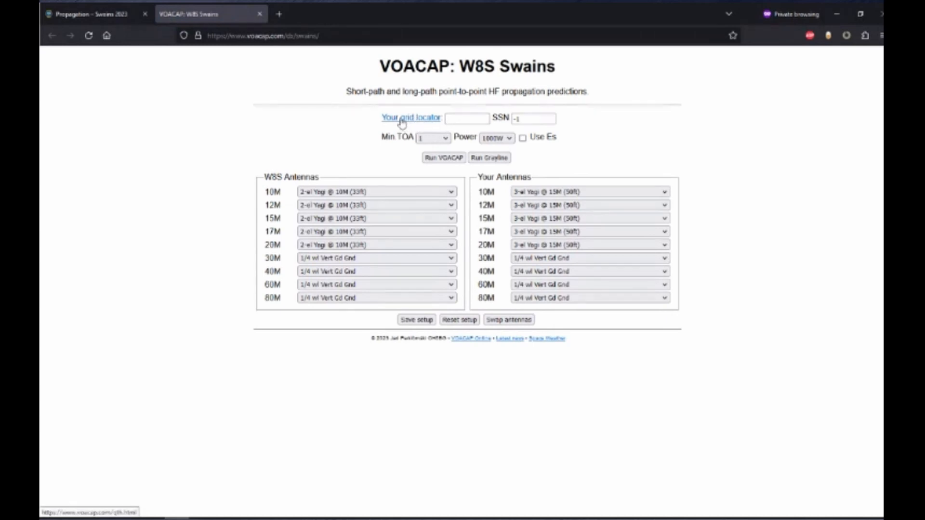
# - Use the 'Your grid locator' map to locate the home grid square
pyautogui.click(410, 118)
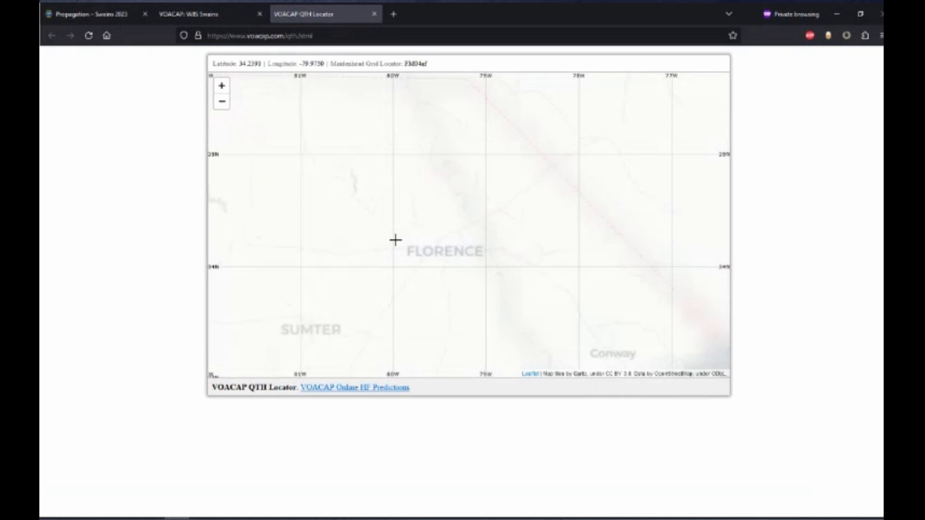
pyautogui.moveTo(395, 239); pyautogui.dragTo(439, 230)
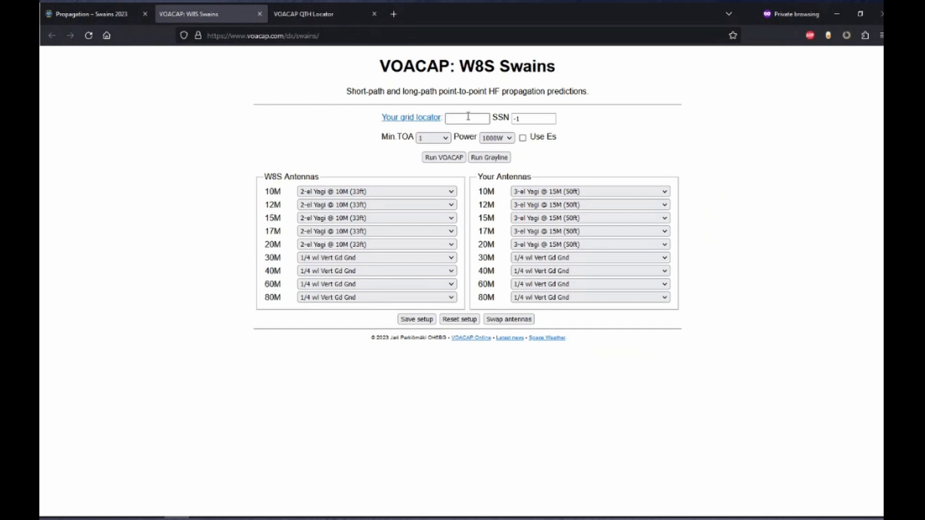
# - Enter locator em95nf, 100 W and Dipole @ 10M antennas, then run VOACAP
pyautogui.write('em85af')
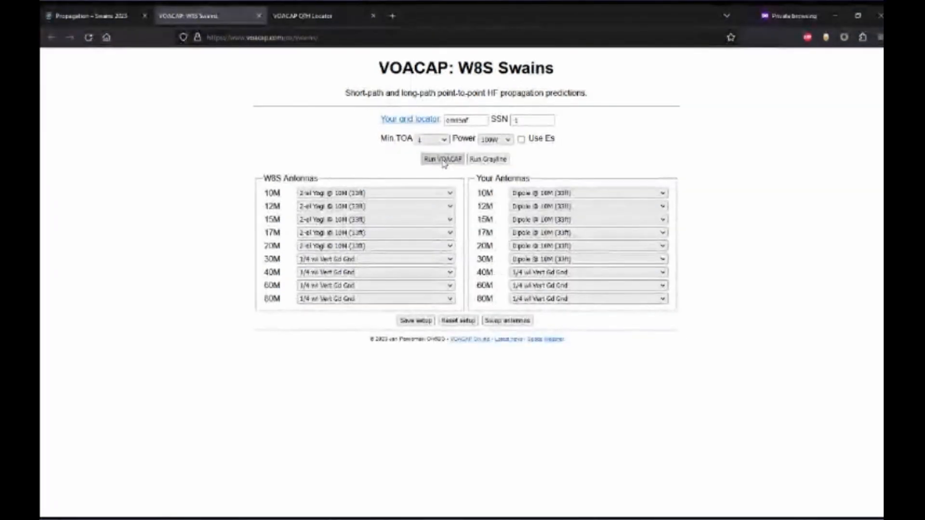
pyautogui.click(442, 157)
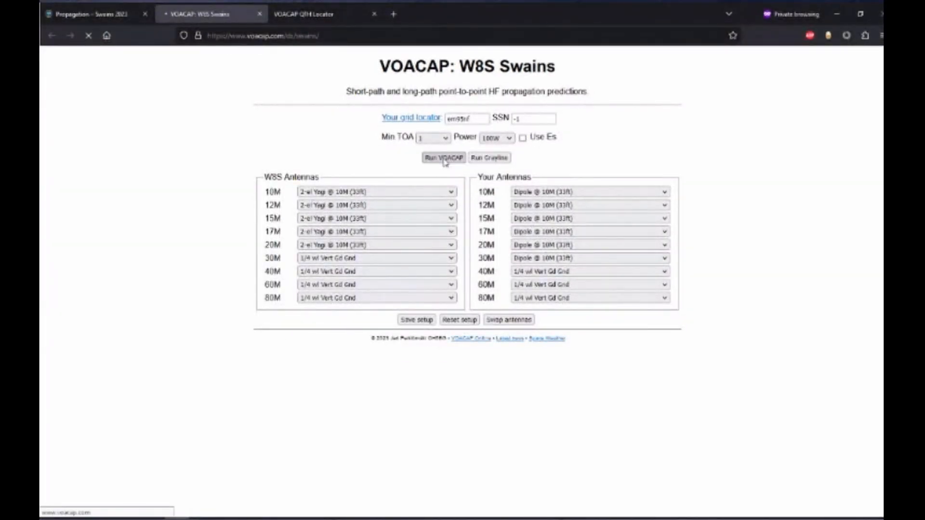
pyautogui.click(444, 157)
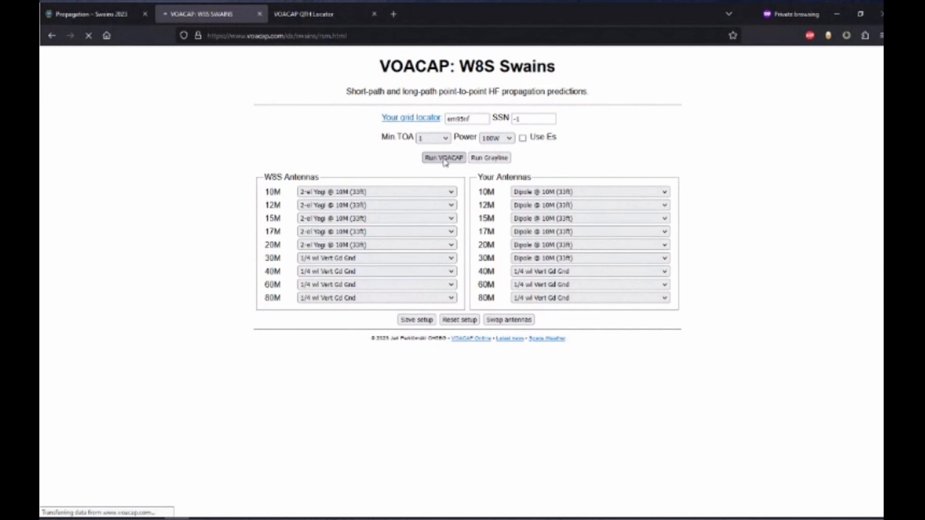
# - Load the analysis and hide unwanted band traces on the REL SP reliability chart
pyautogui.click(443, 157)
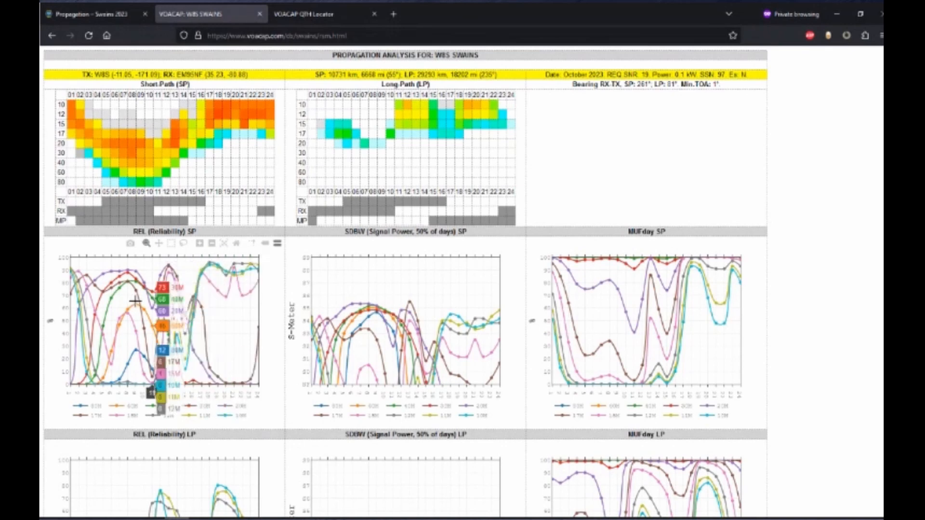
pyautogui.scroll(-3)
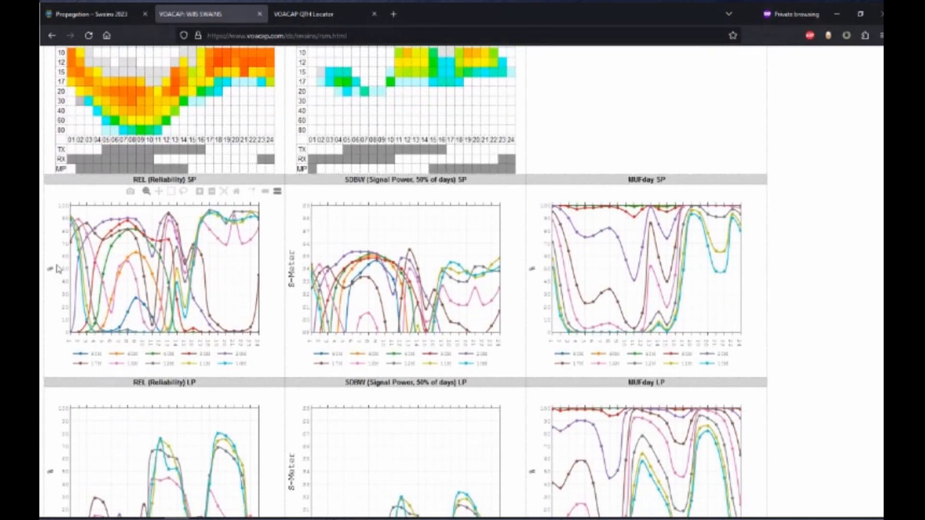
pyautogui.moveTo(54, 325)
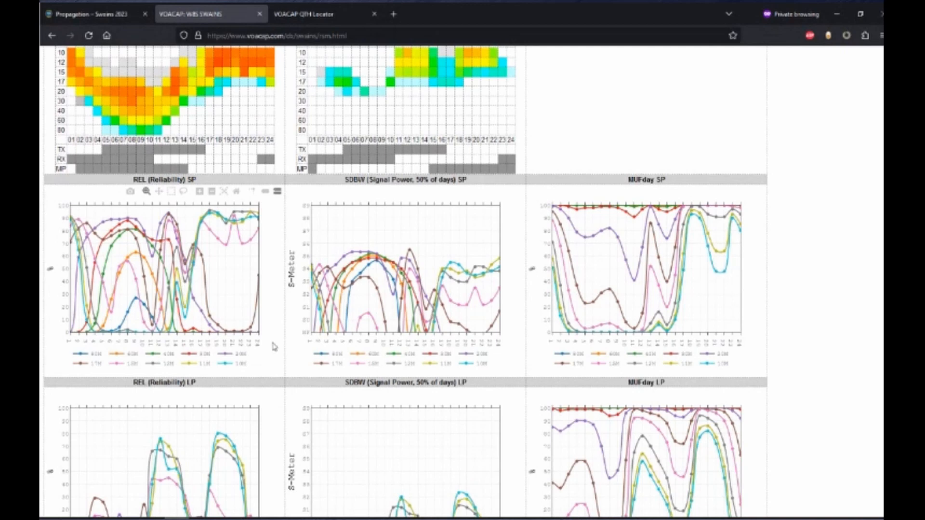
pyautogui.scroll(-3)
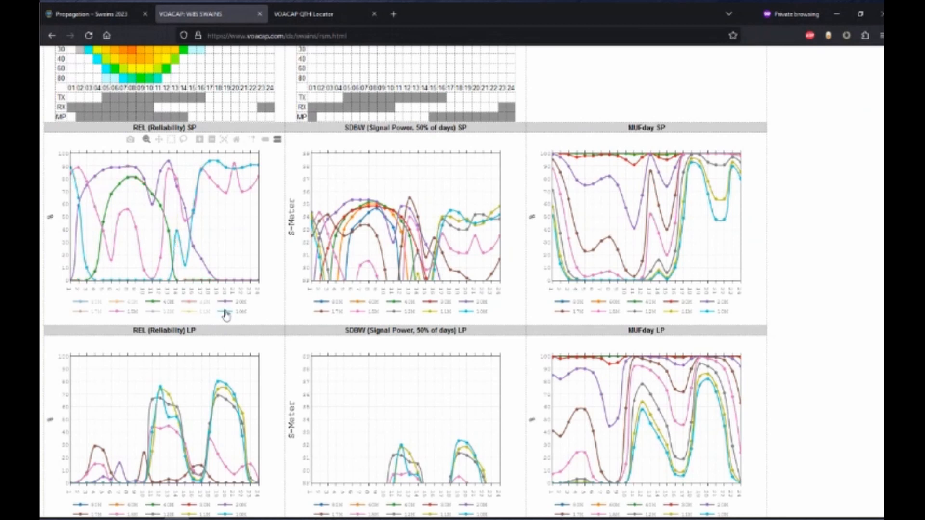
pyautogui.click(221, 311)
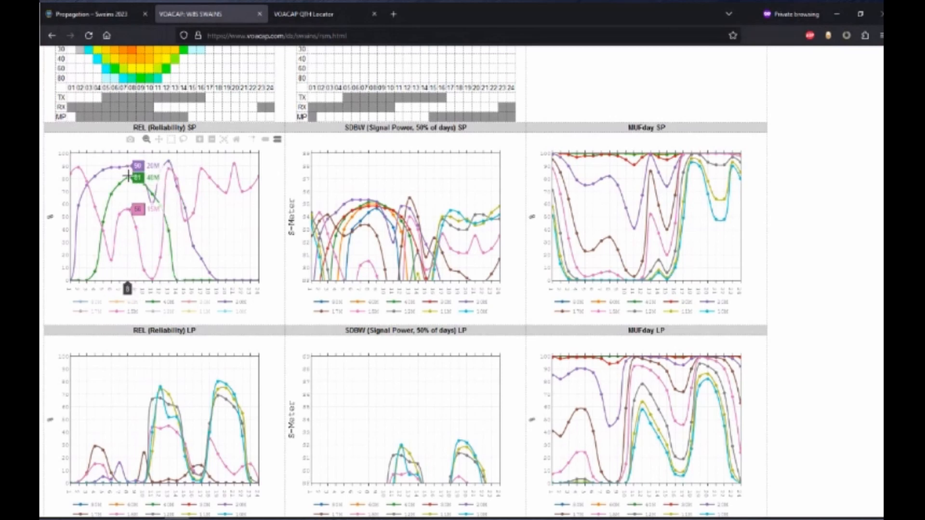
pyautogui.moveTo(175, 197)
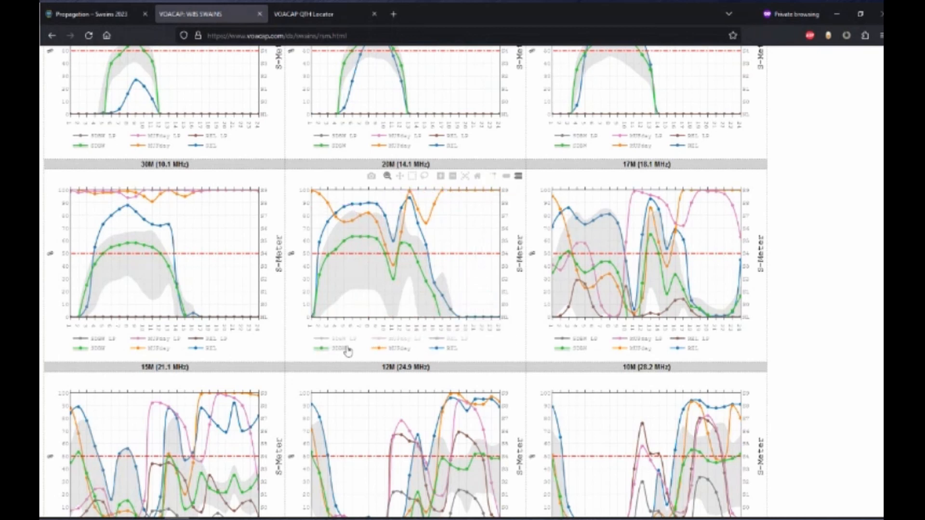
pyautogui.moveTo(392, 228)
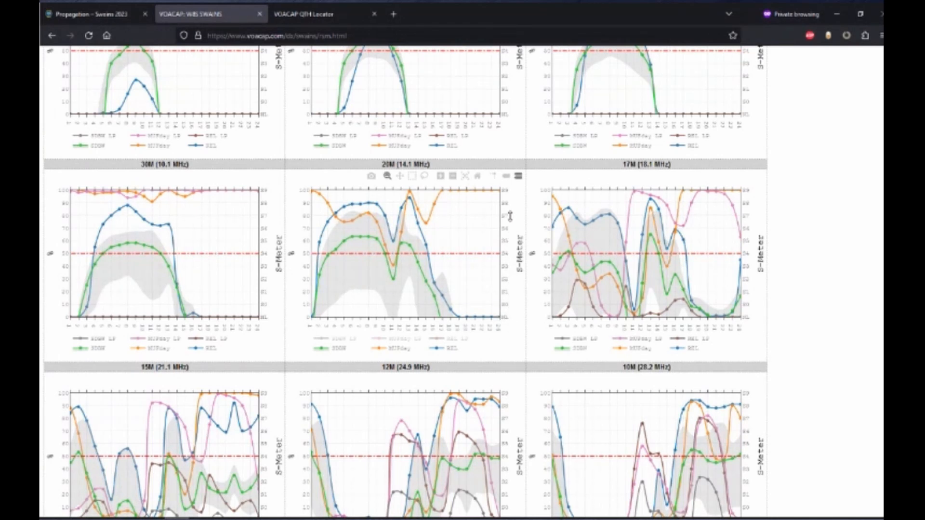
pyautogui.moveTo(431, 267)
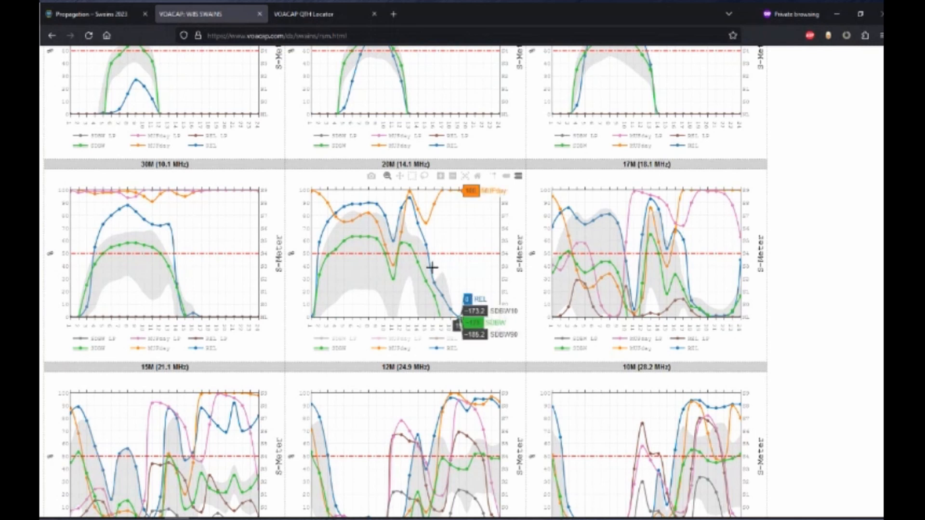
pyautogui.moveTo(417, 300)
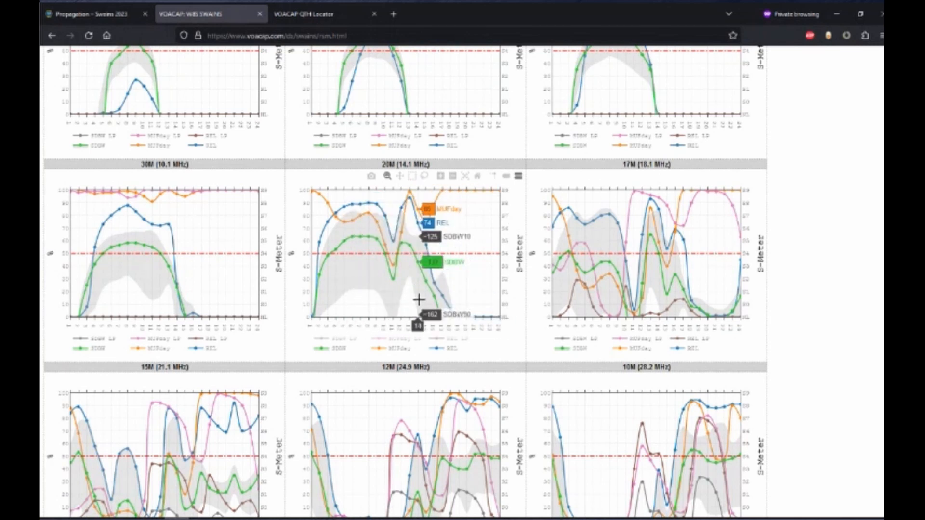
pyautogui.moveTo(342, 208)
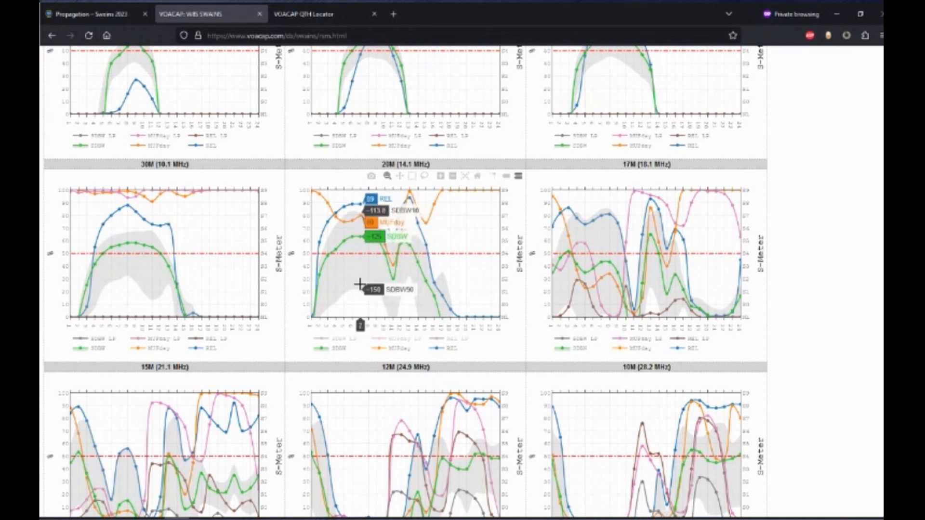
pyautogui.moveTo(358, 267)
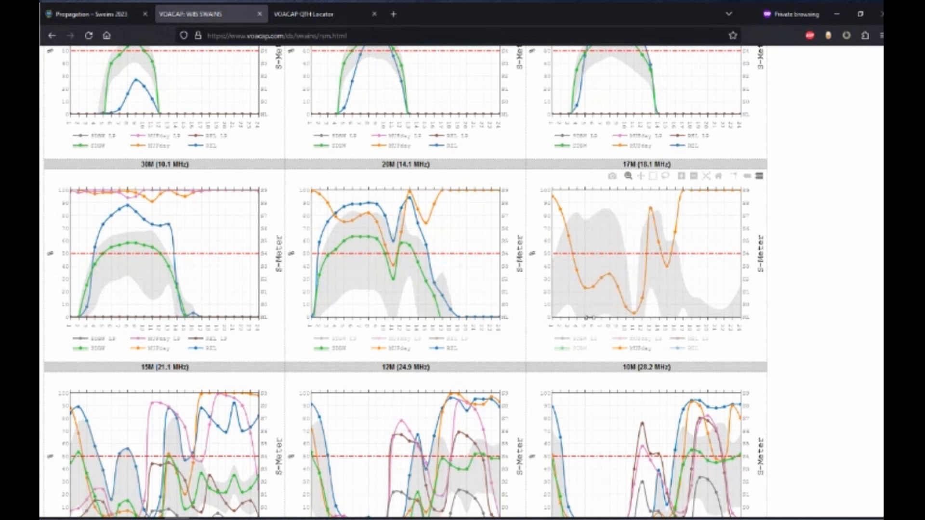
pyautogui.moveTo(608, 217)
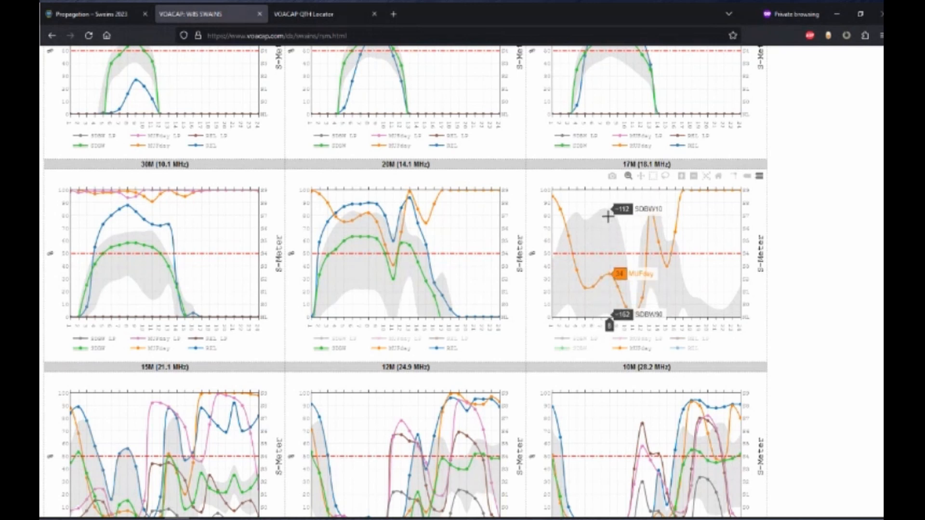
pyautogui.moveTo(606, 213)
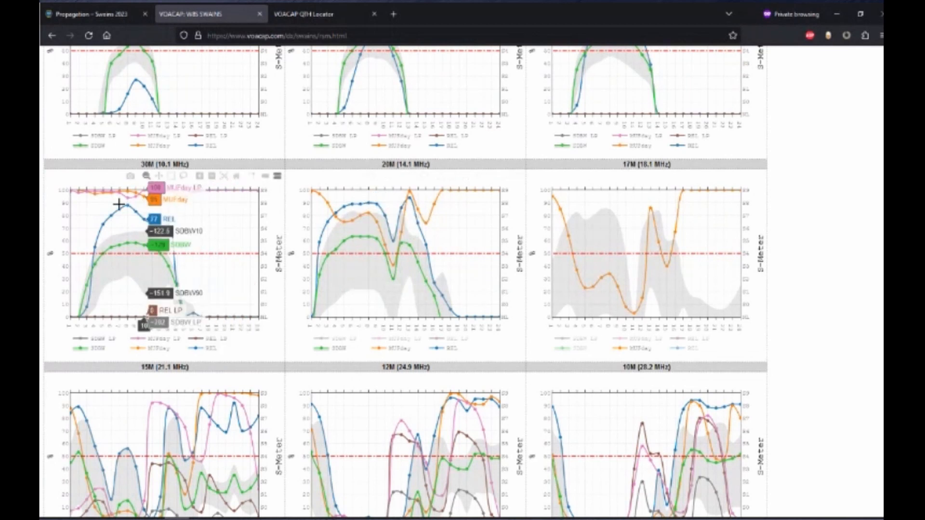
pyautogui.moveTo(159, 205)
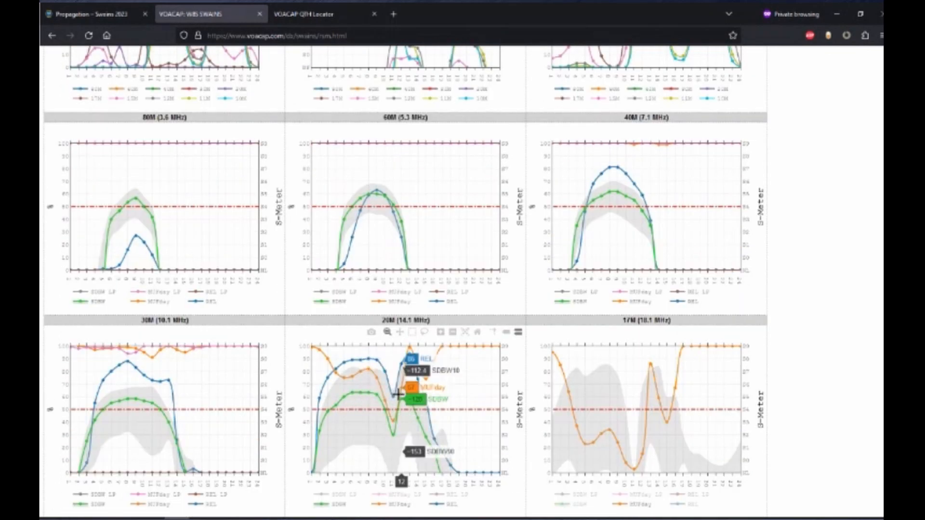
pyautogui.moveTo(611, 164)
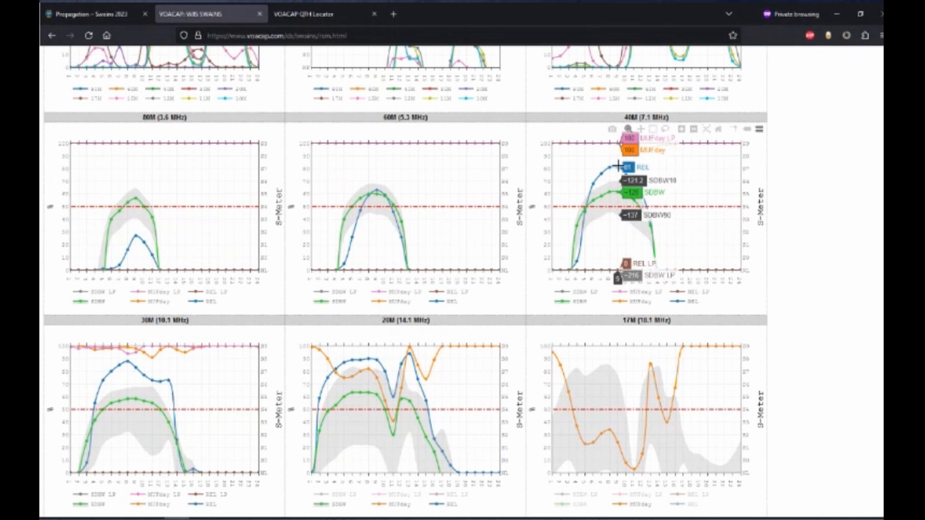
# - Hide the SDBW LP, MUFday LP and REL LP traces on the 40M (7.1 MHz) chart
pyautogui.scroll(-3)
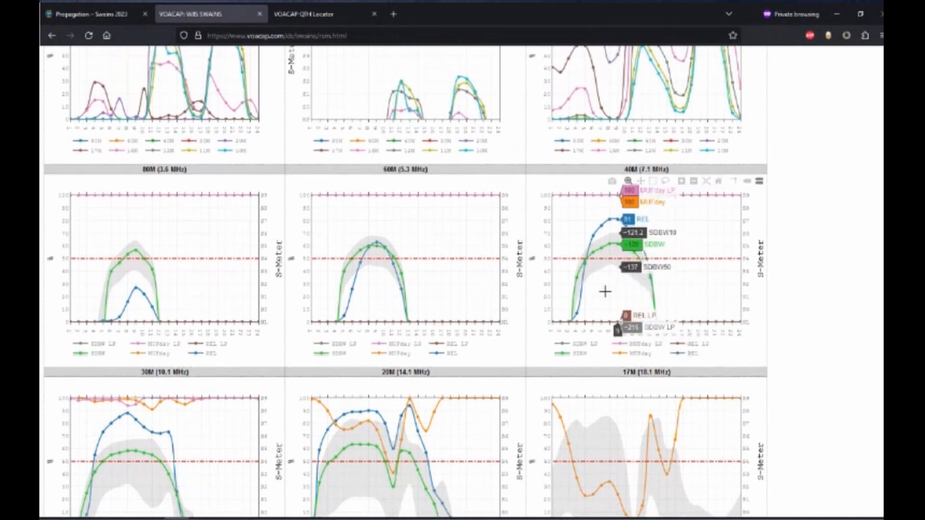
pyautogui.moveTo(619, 349)
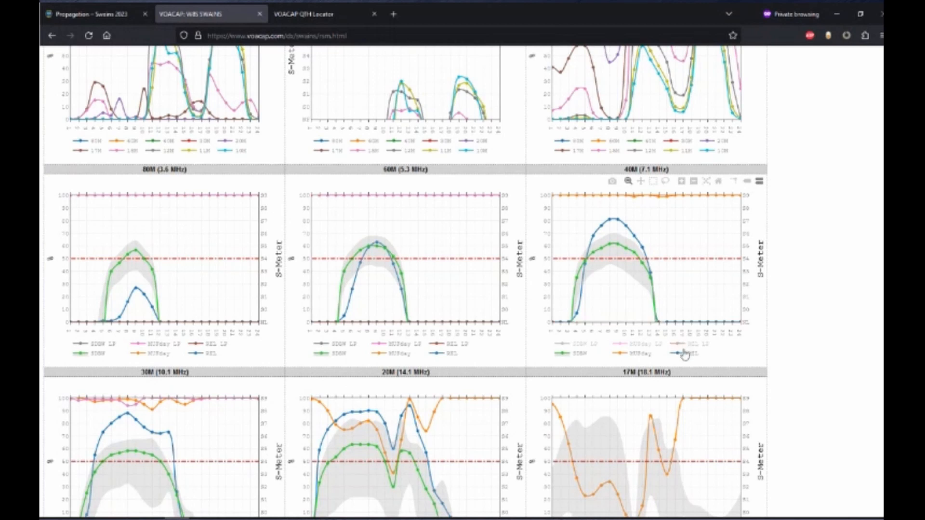
pyautogui.moveTo(628, 197)
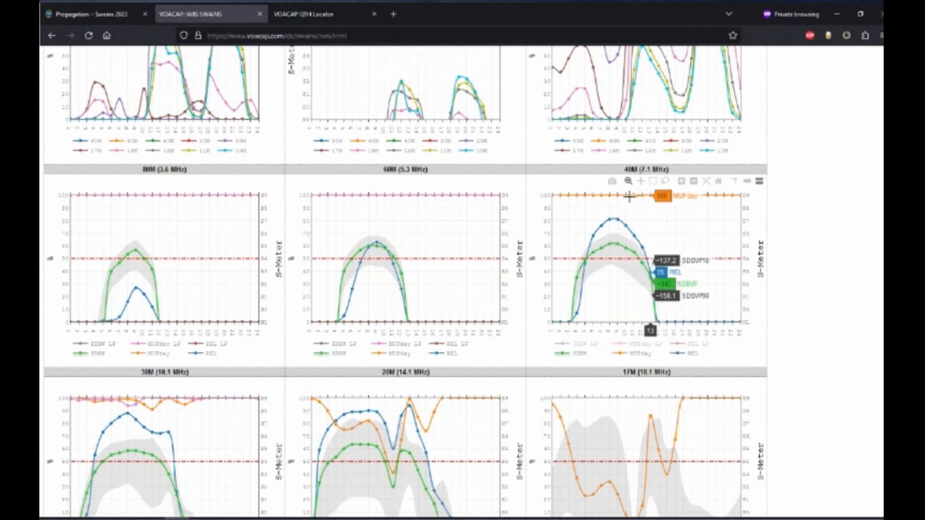
pyautogui.moveTo(701, 199)
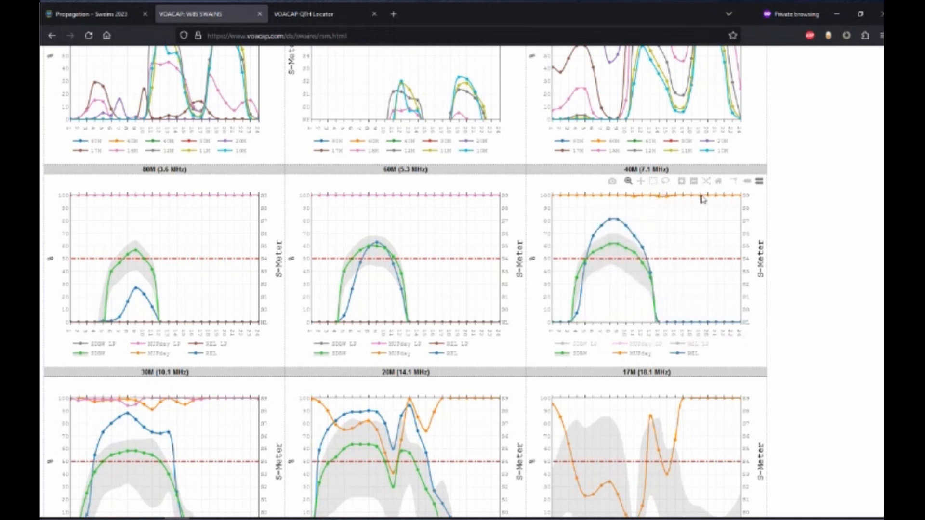
pyautogui.moveTo(624, 215)
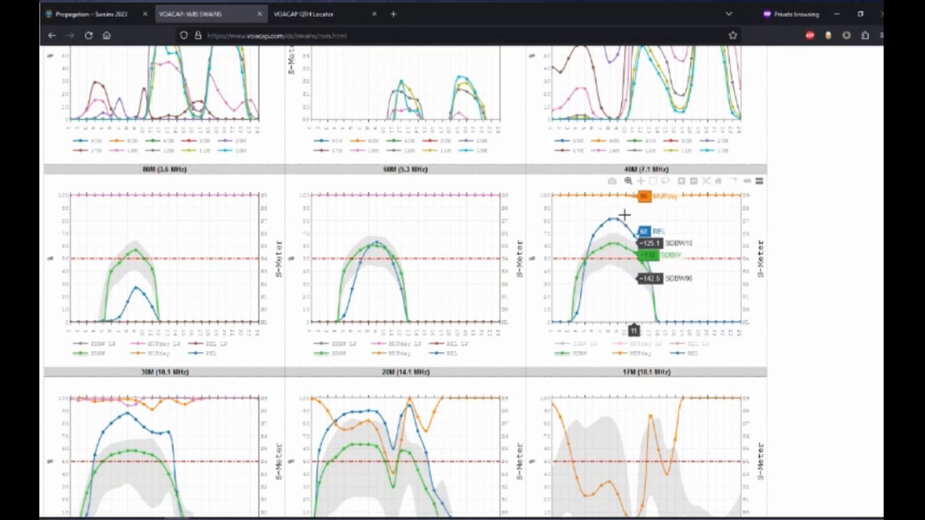